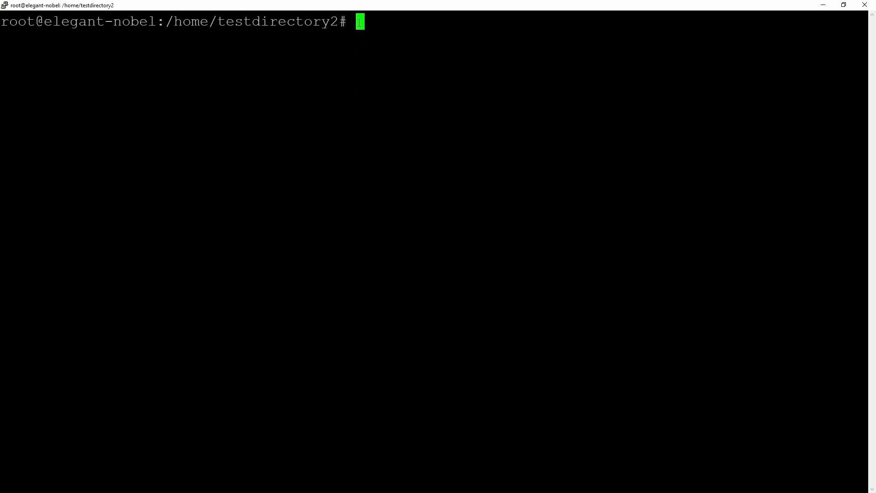
# List testdirectory2 and delete testFile with rm
pyautogui.write('rm')
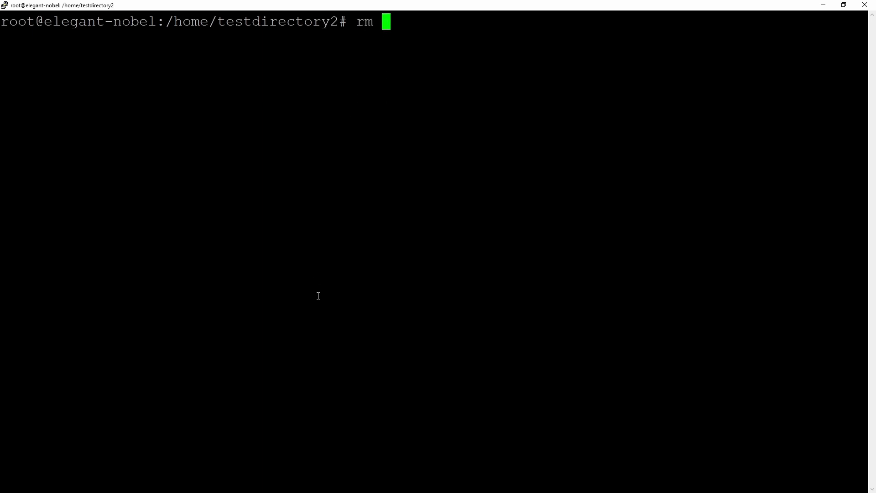
pyautogui.press('Backspace')
pyautogui.write('ls')
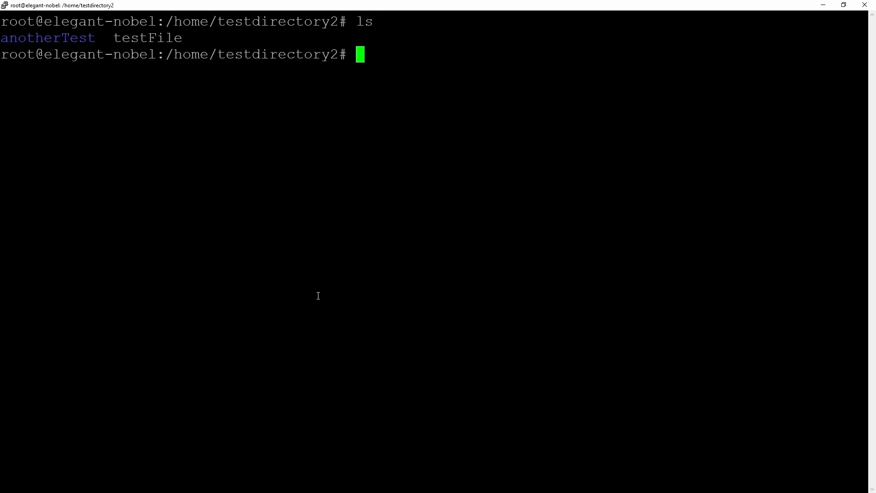
pyautogui.write('rm testFile')
pyautogui.write('ls')
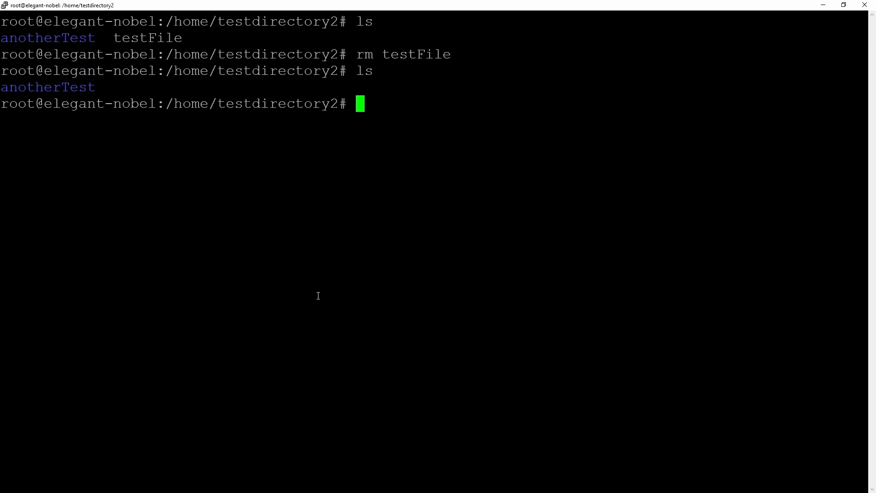
# Try rm on anotherTest/, get the 'Is a directory' error, and show rm's help
pyautogui.write('rm')
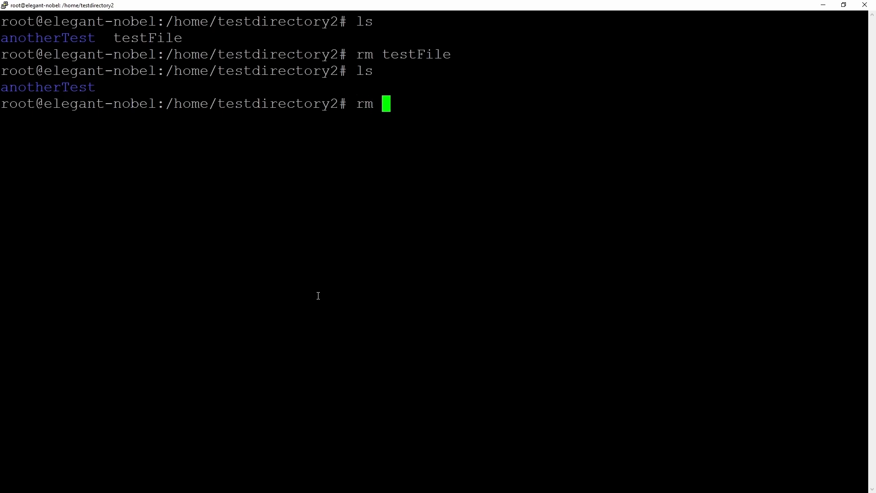
pyautogui.write('anot')
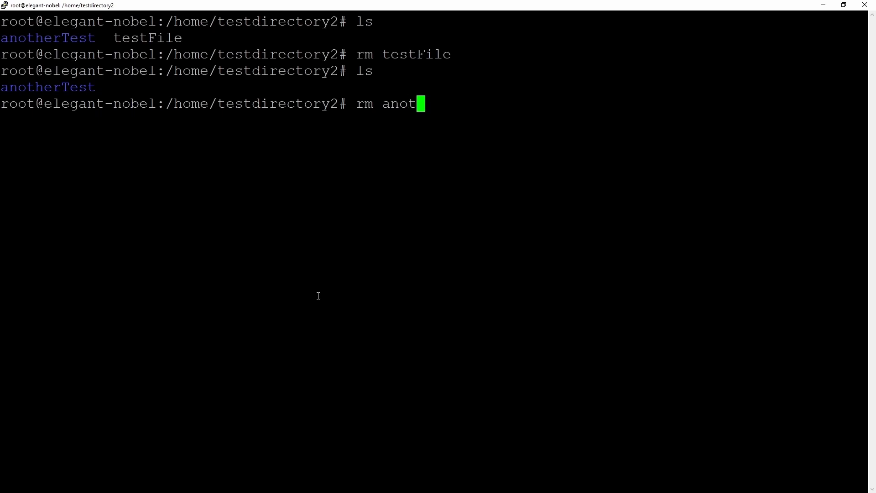
pyautogui.press('Enter')
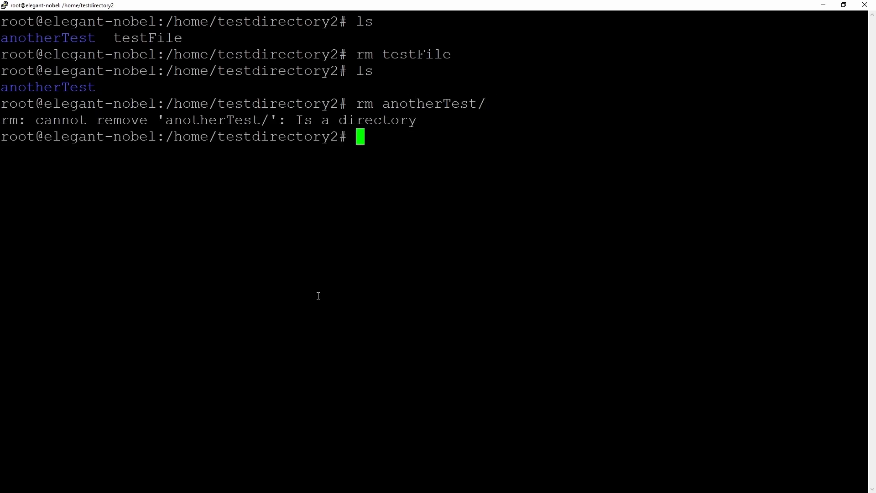
pyautogui.write('rm')
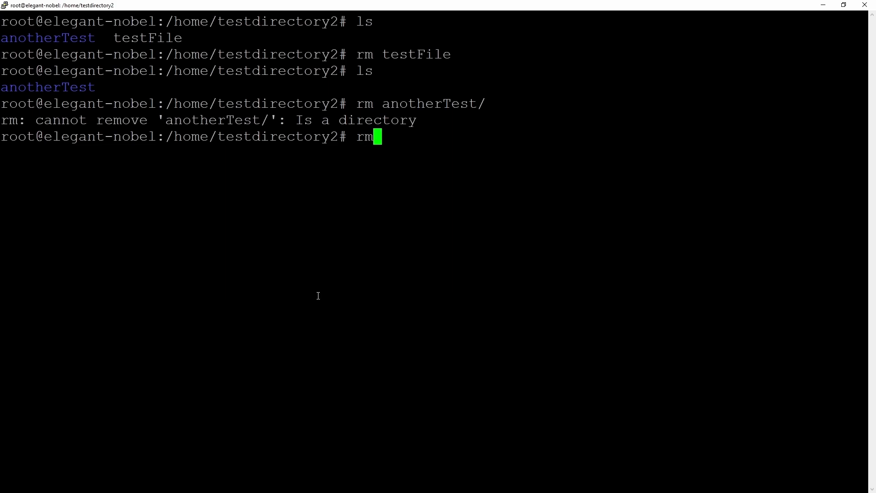
pyautogui.write('--hew')
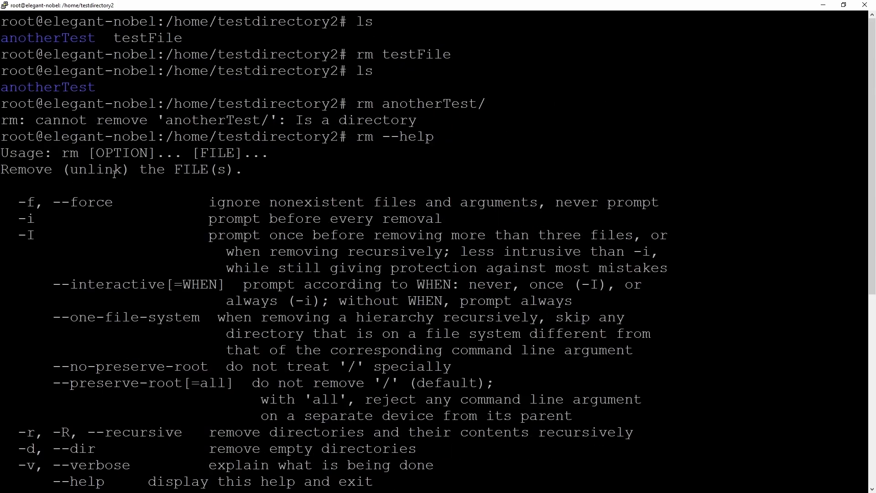
pyautogui.moveTo(214, 167)
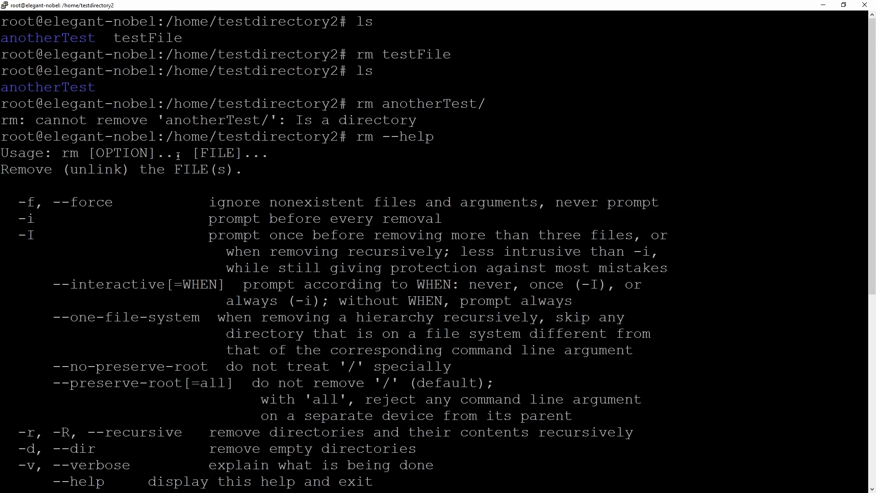
pyautogui.moveTo(101, 212)
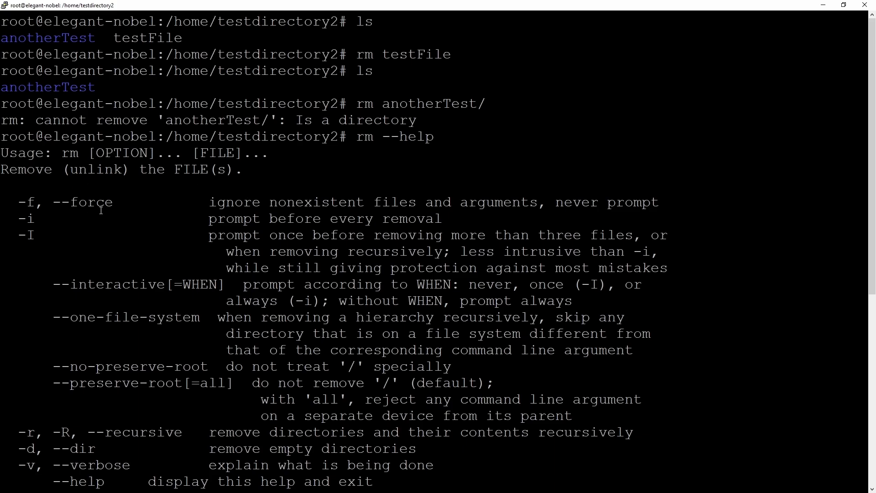
# Scroll through the rm --help options to find the -r recursive flag
pyautogui.scroll(-3)
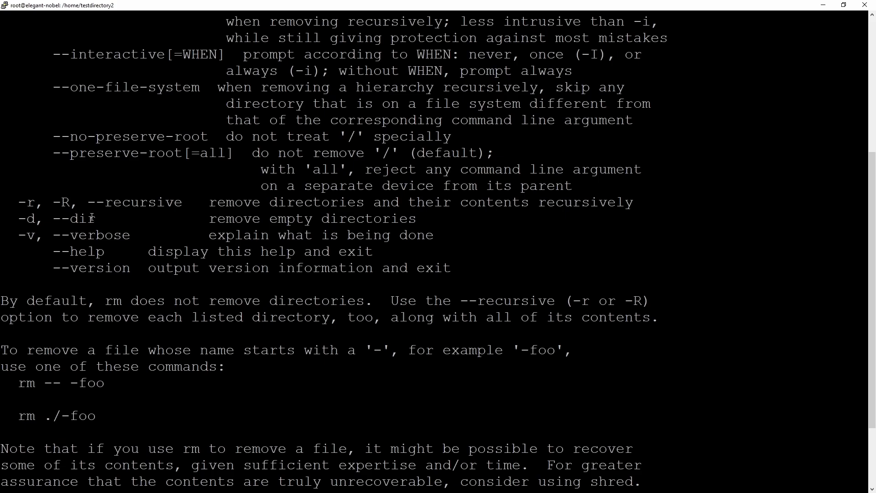
pyautogui.moveTo(103, 223)
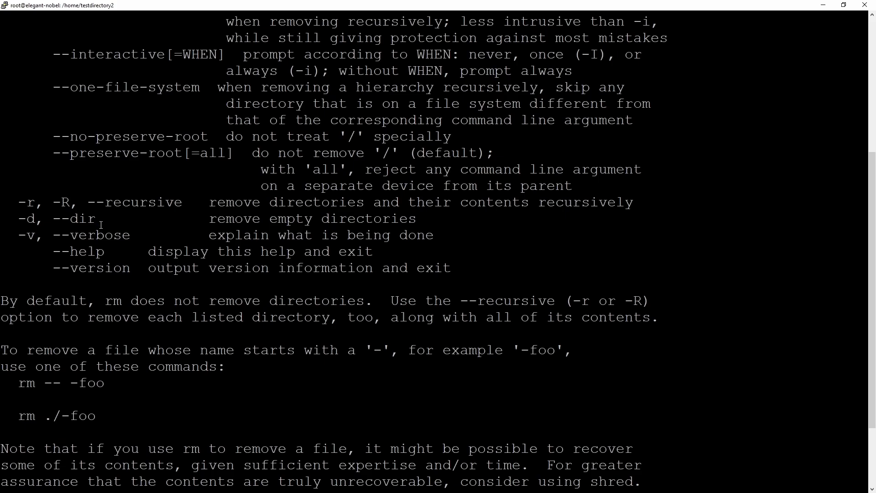
pyautogui.scroll(-3)
pyautogui.write('ls')
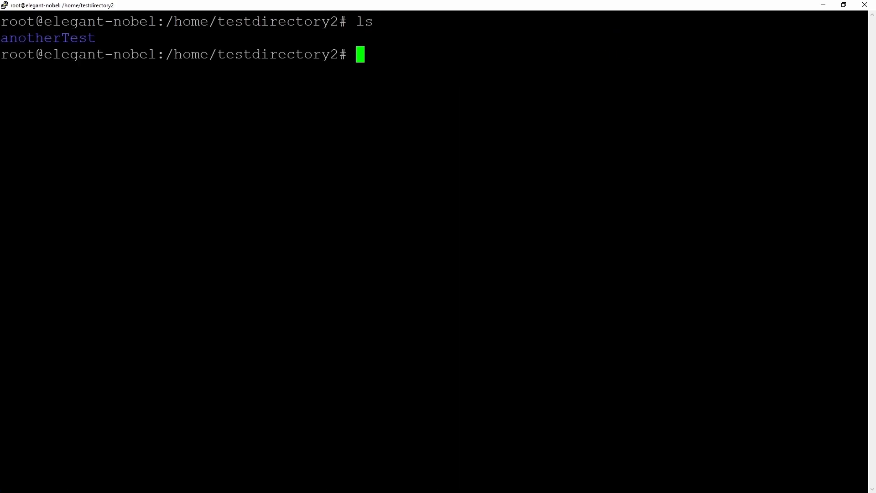
# Run rm -r anotherTest/ to delete the directory and its contents
pyautogui.write('rm -r')
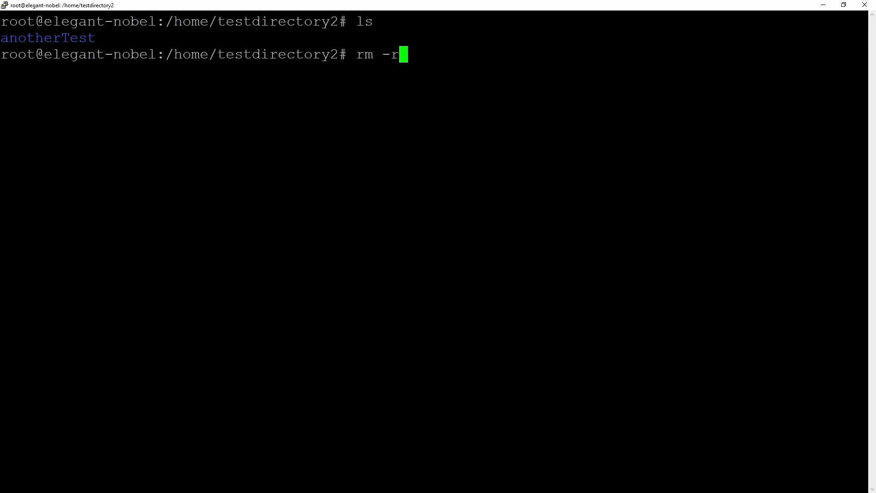
pyautogui.write('anotherTest/')
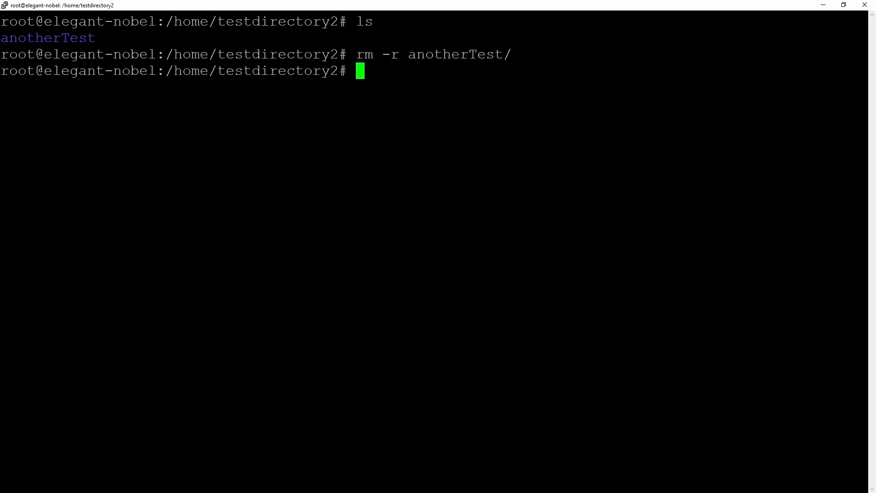
# Enter rm -rf / at the prompt, leaving it unexecuted
pyautogui.write('rm')
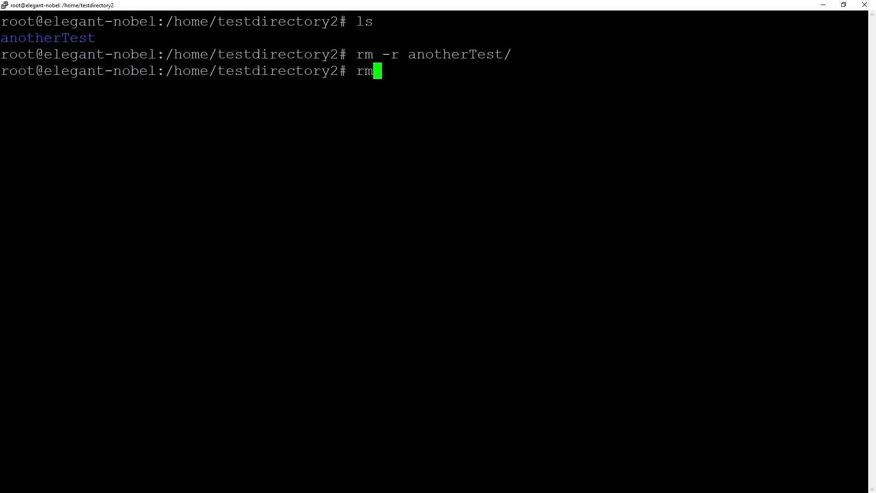
pyautogui.write('-r')
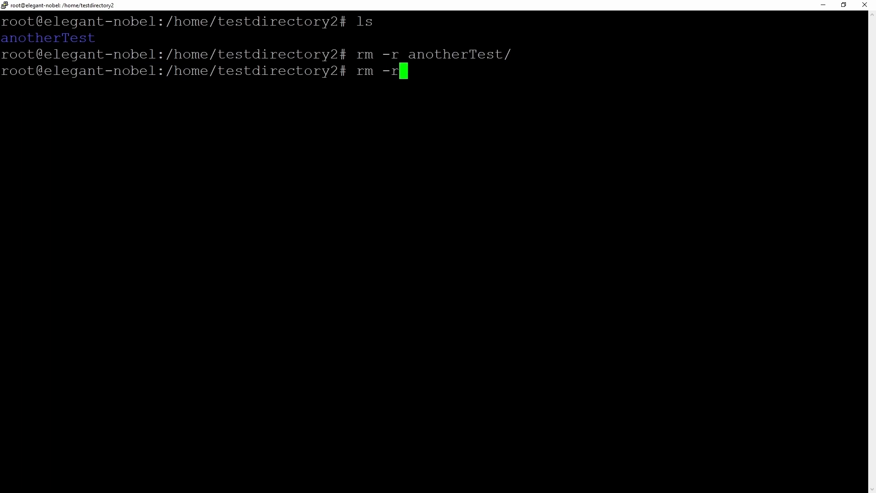
pyautogui.write('f')
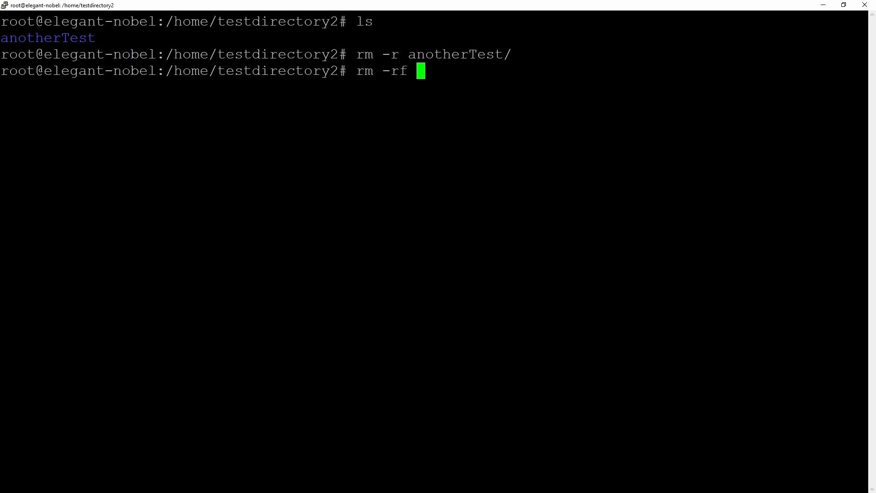
pyautogui.write('/')
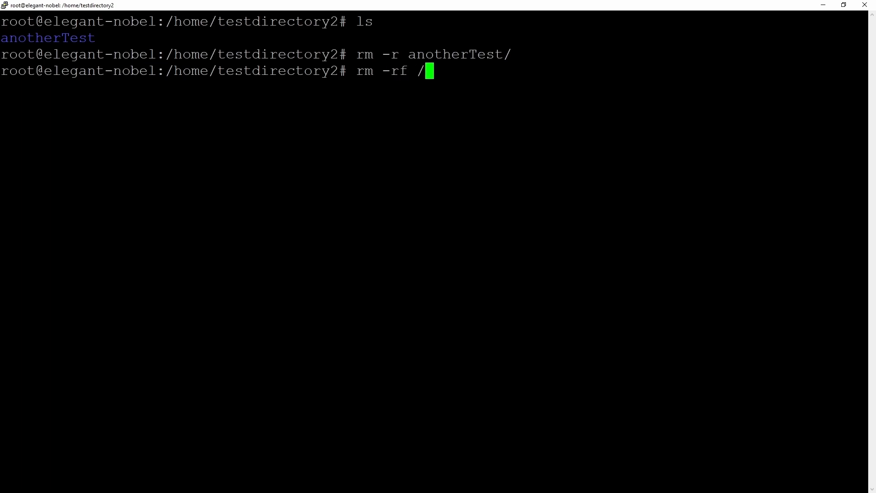